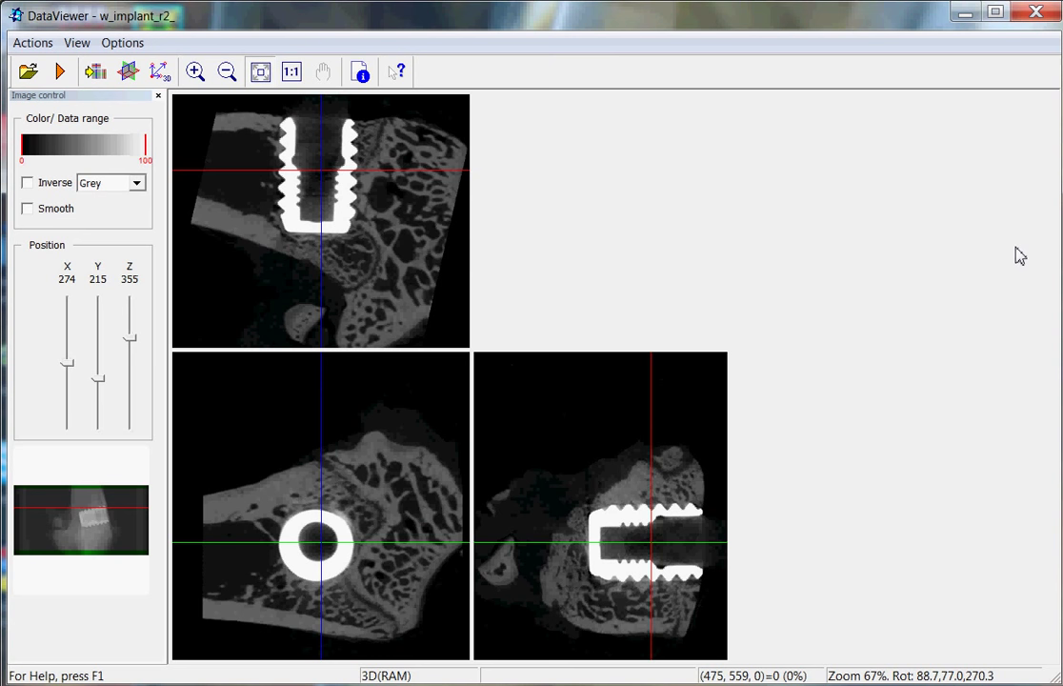
- Bring up the Load image/dataset dialog in the IMPLANT_in_BONE folder
{"action": "left_click", "coordinate": [30, 73]}
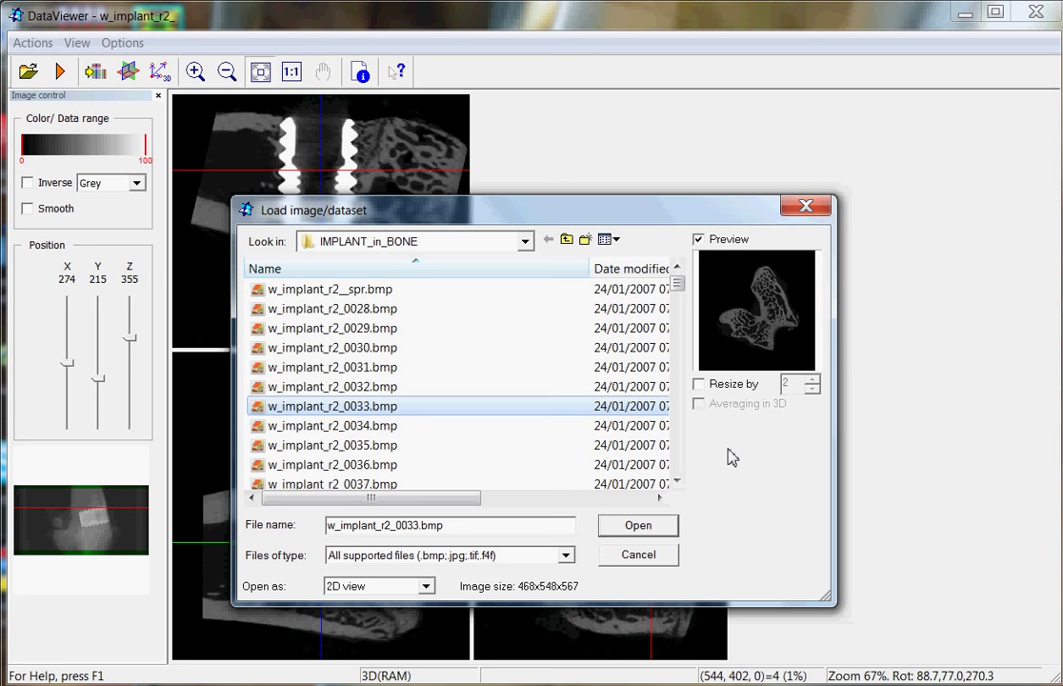
{"action": "mouse_move", "coordinate": [769, 478]}
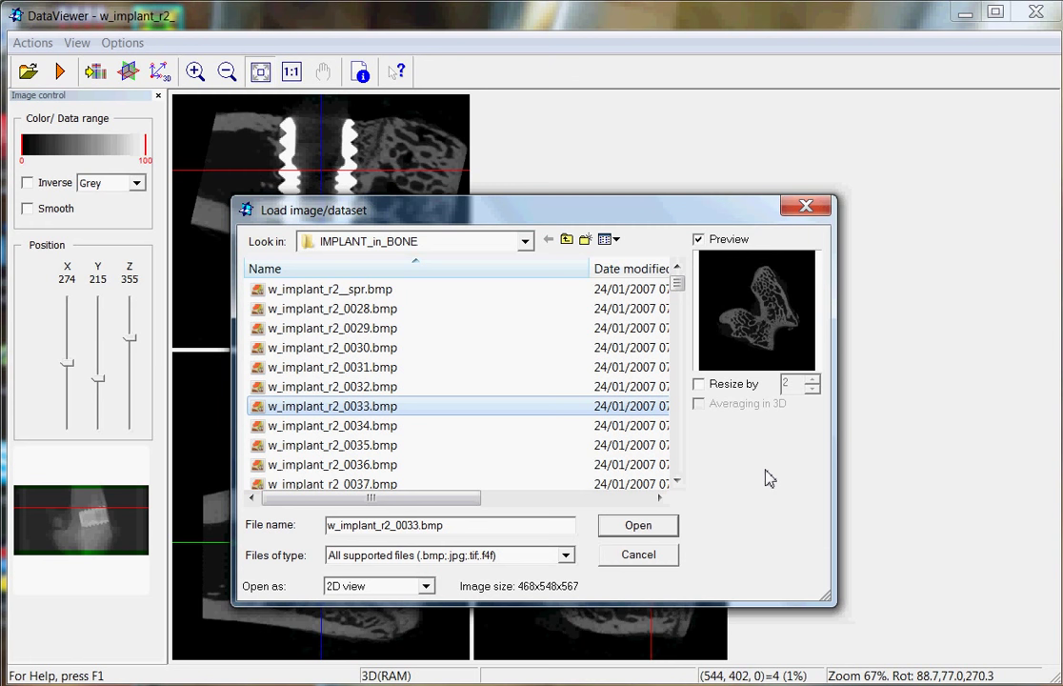
- Load w_implant_r2_0033.bmp in 2D view and move the Z slider to slice 278
{"action": "left_click", "coordinate": [638, 526]}
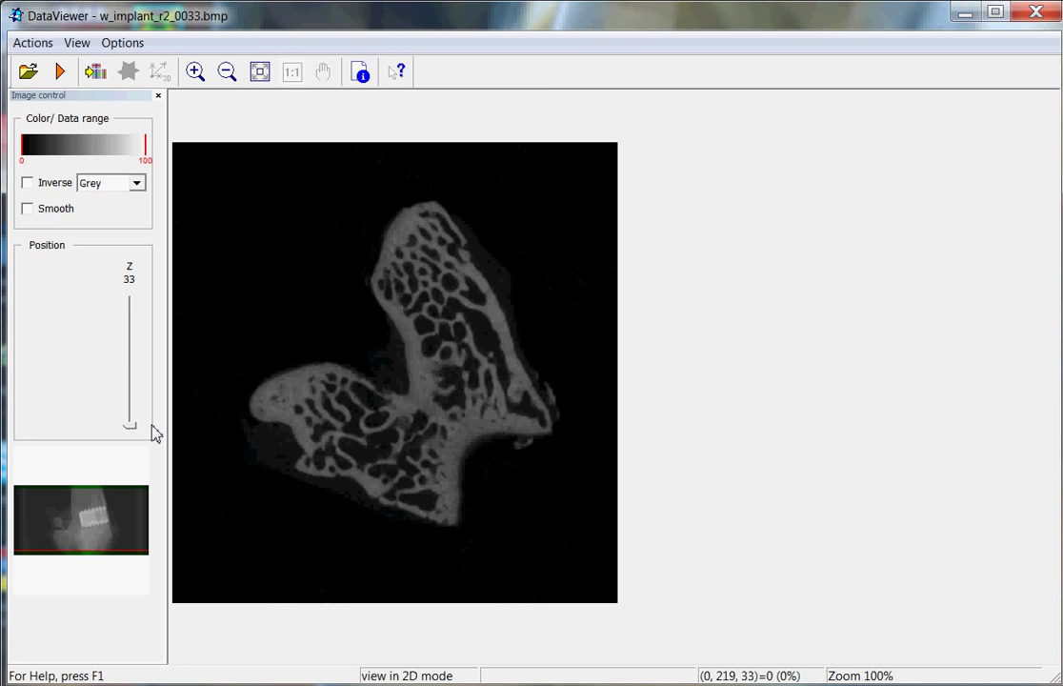
{"action": "mouse_move", "coordinate": [132, 416]}
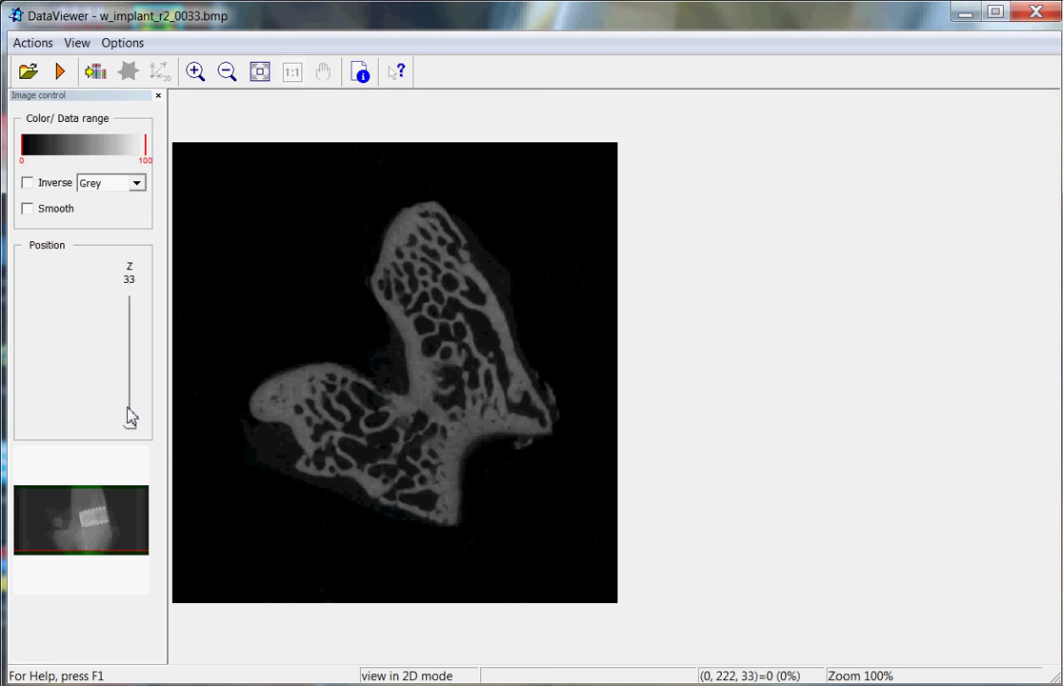
{"action": "left_click_drag", "start_coordinate": [129, 415], "coordinate": [130, 365]}
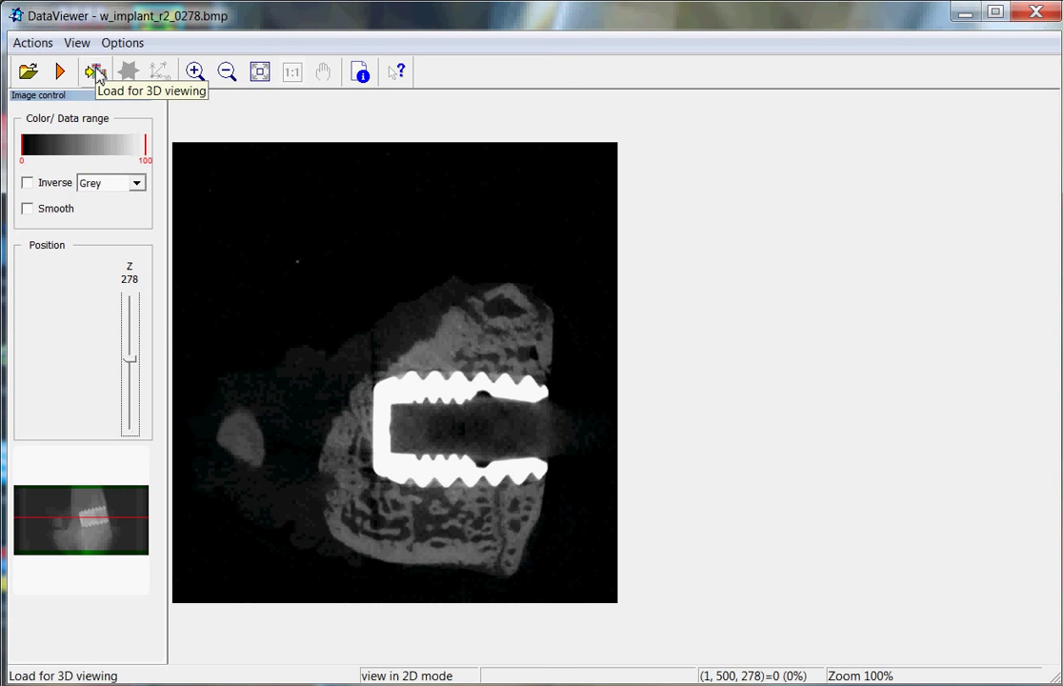
{"action": "left_click", "coordinate": [92, 72]}
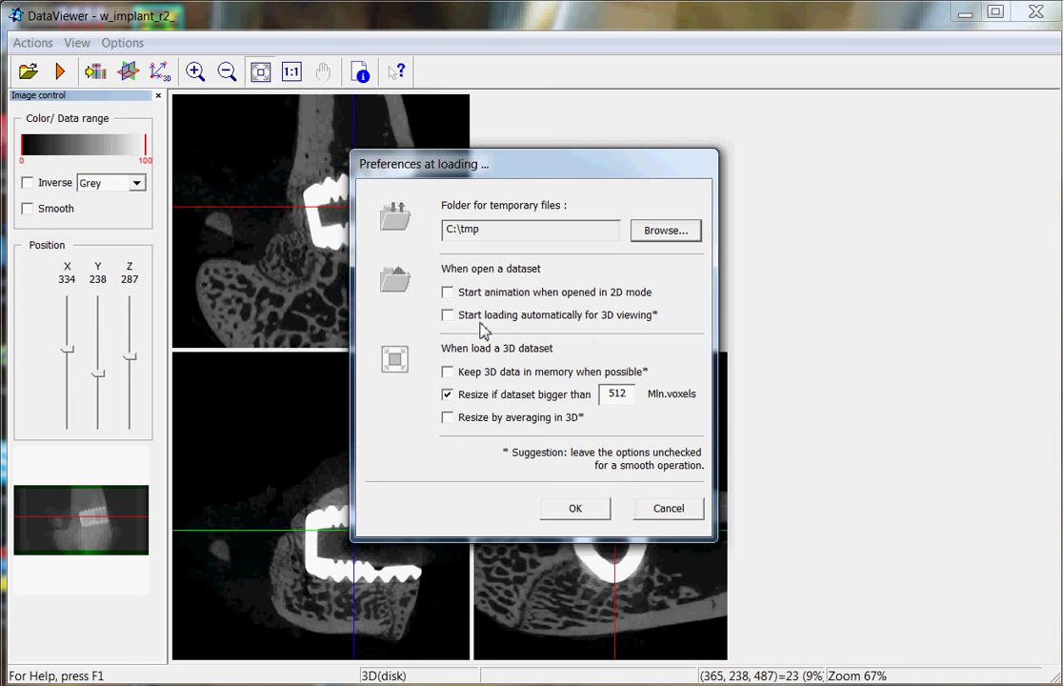
{"action": "mouse_move", "coordinate": [636, 402]}
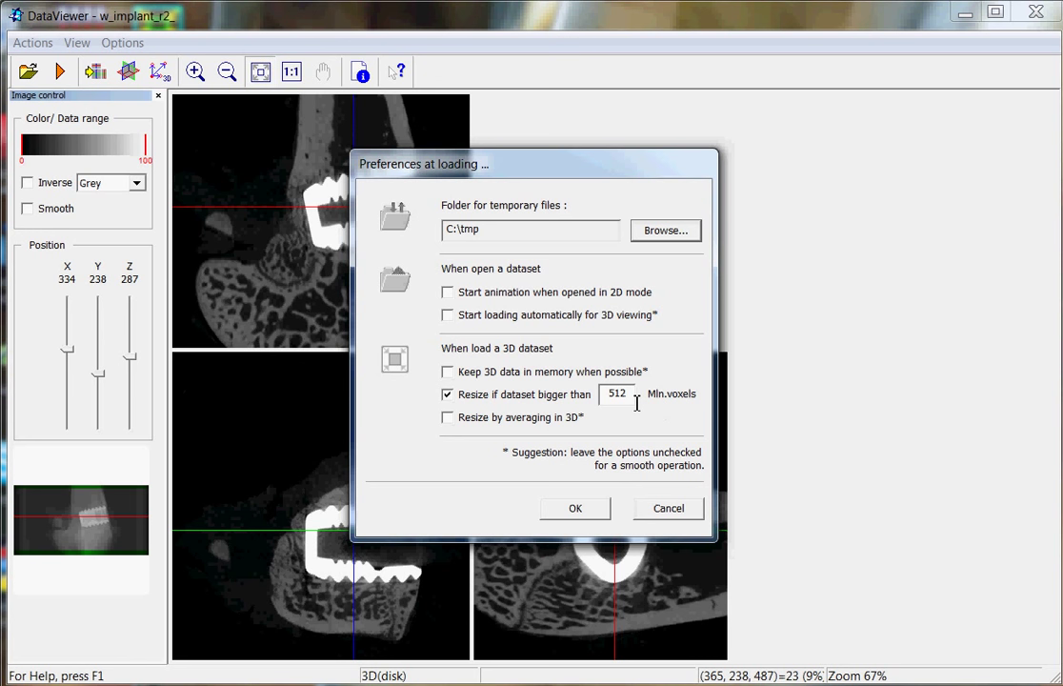
{"action": "mouse_move", "coordinate": [564, 400]}
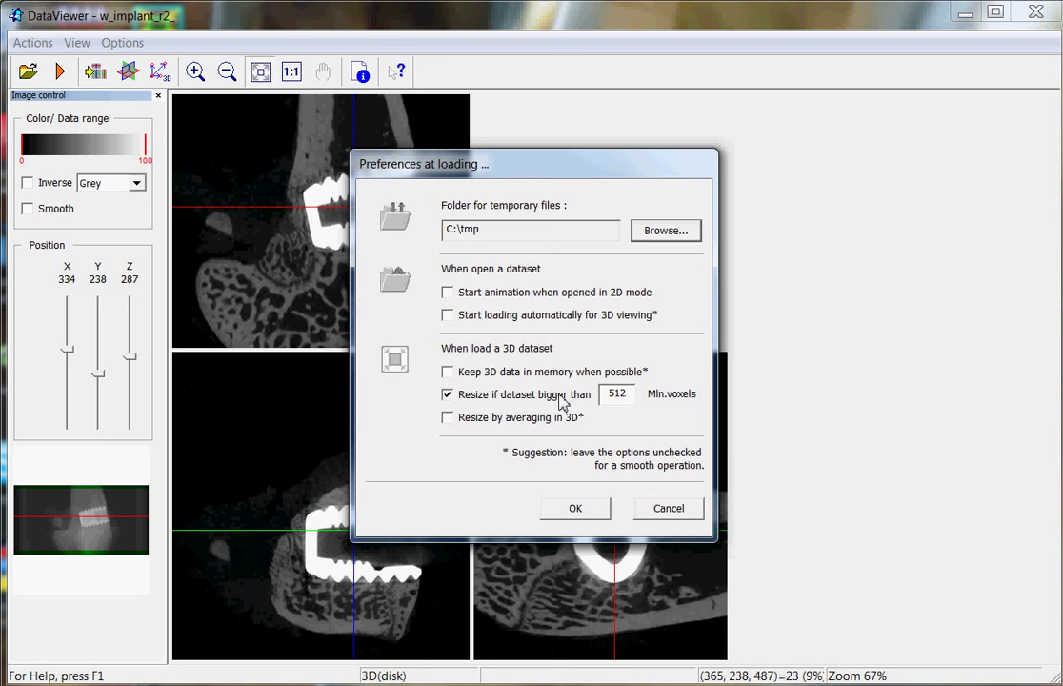
- Accept the Preferences at loading dialog with its 512 Mln voxel resize setting unchanged
{"action": "left_click", "coordinate": [122, 42]}
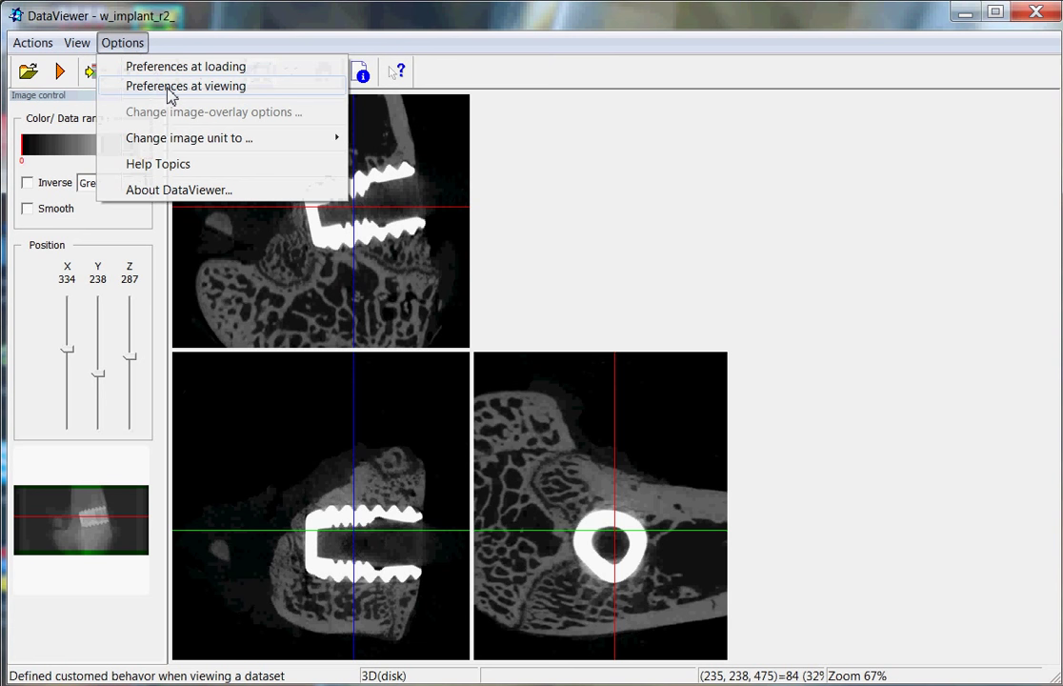
- Review the Preferences at viewing (profile averaging 8) and accept them unchanged
{"action": "left_click", "coordinate": [196, 86]}
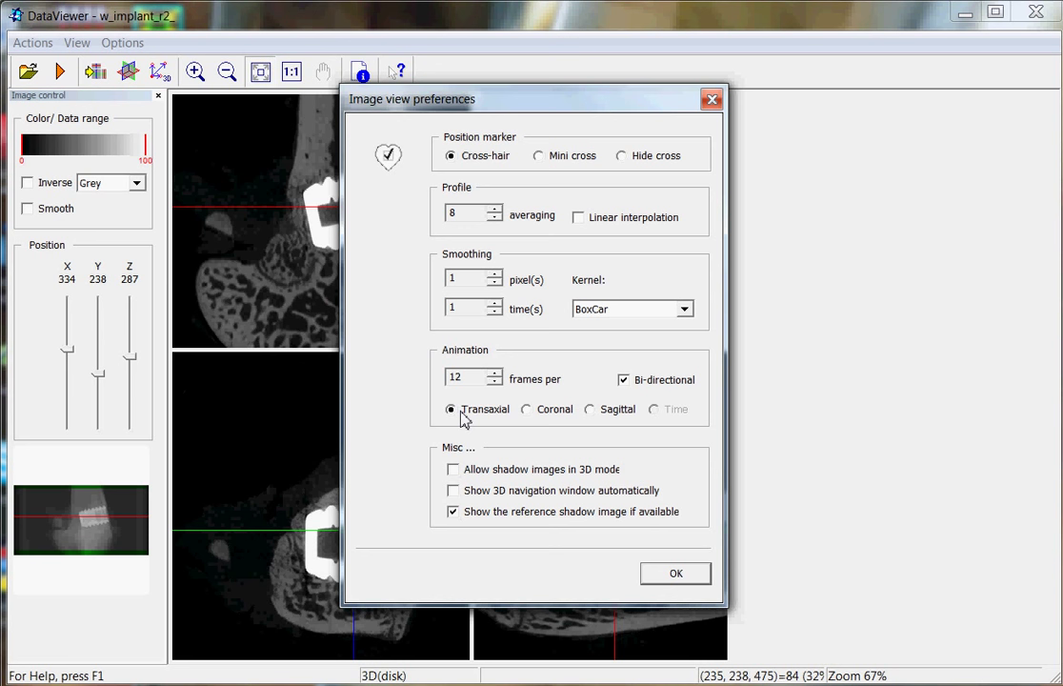
{"action": "mouse_move", "coordinate": [624, 429]}
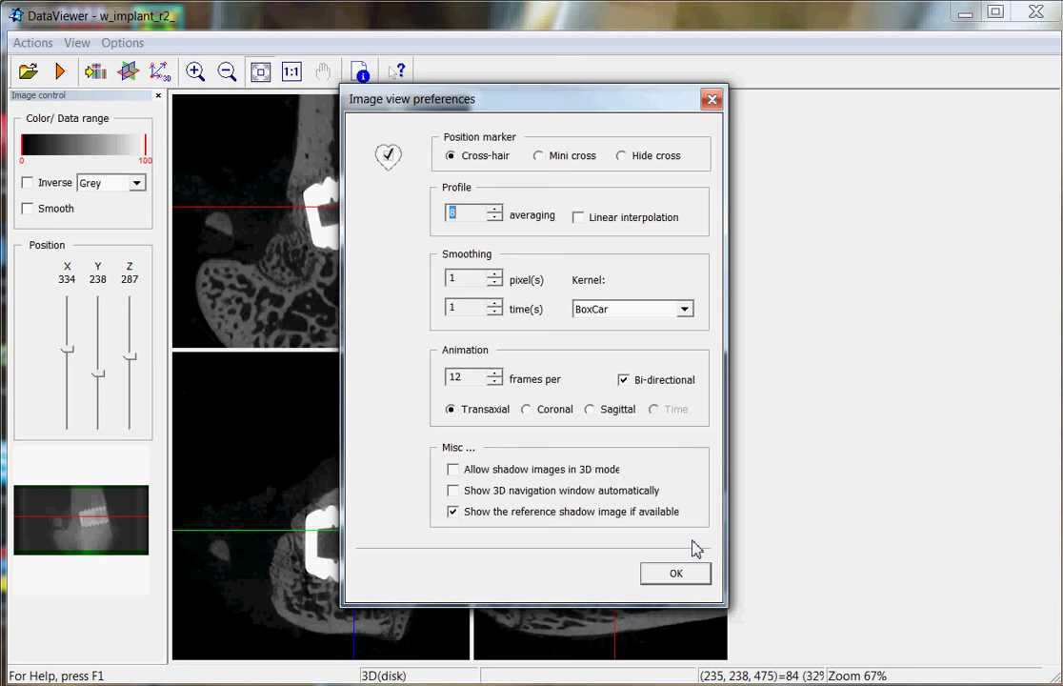
{"action": "left_click", "coordinate": [674, 574]}
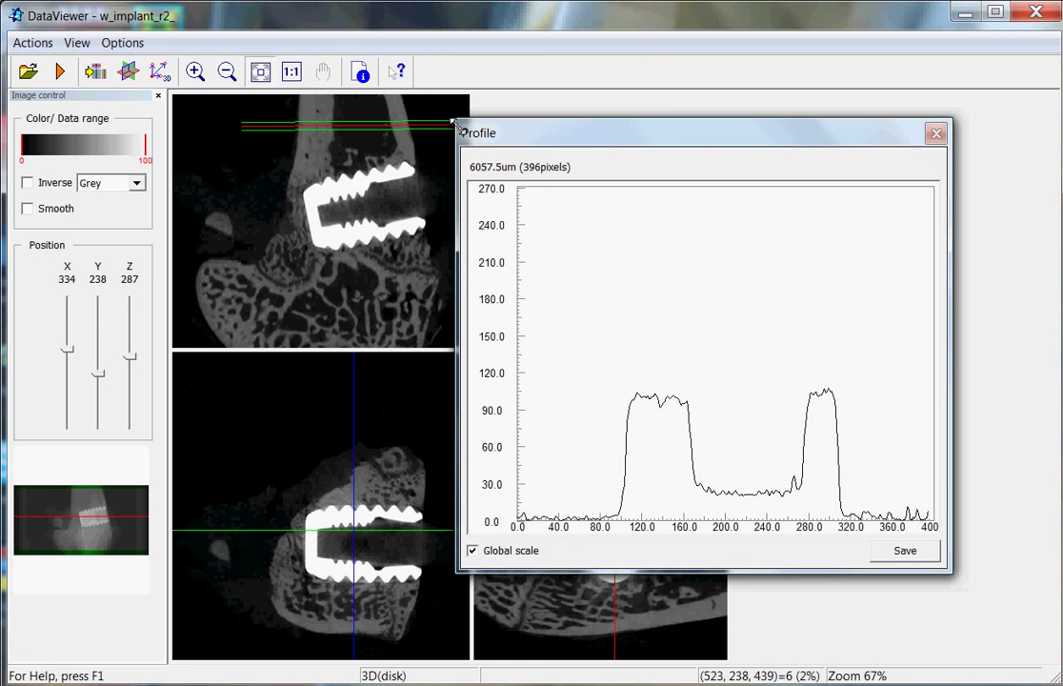
{"action": "mouse_move", "coordinate": [670, 494]}
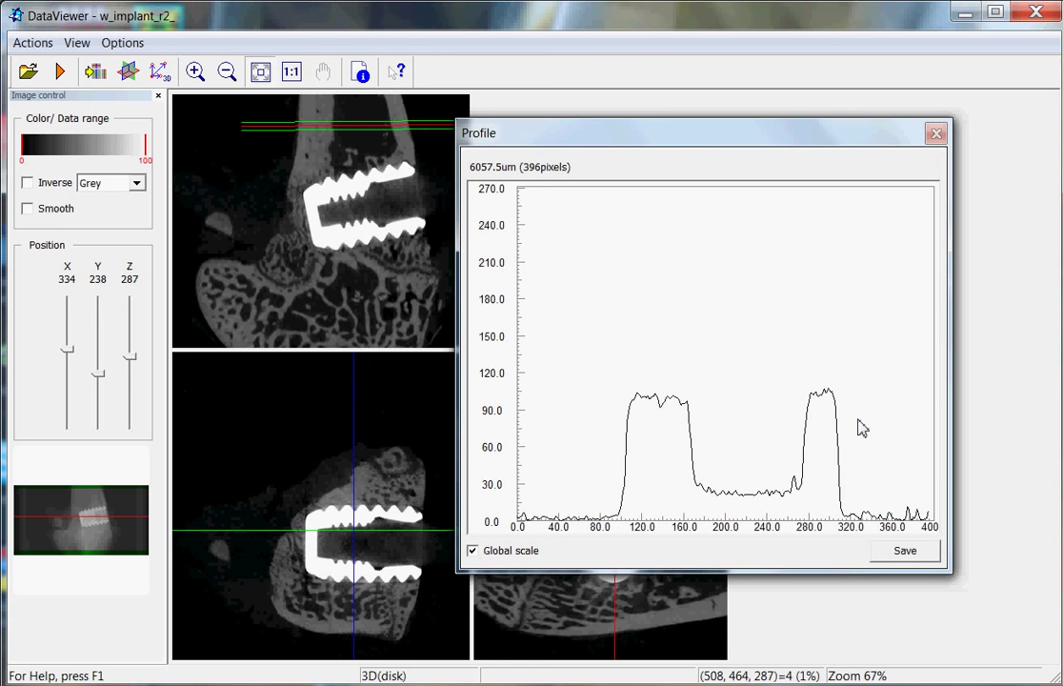
{"action": "mouse_move", "coordinate": [277, 141]}
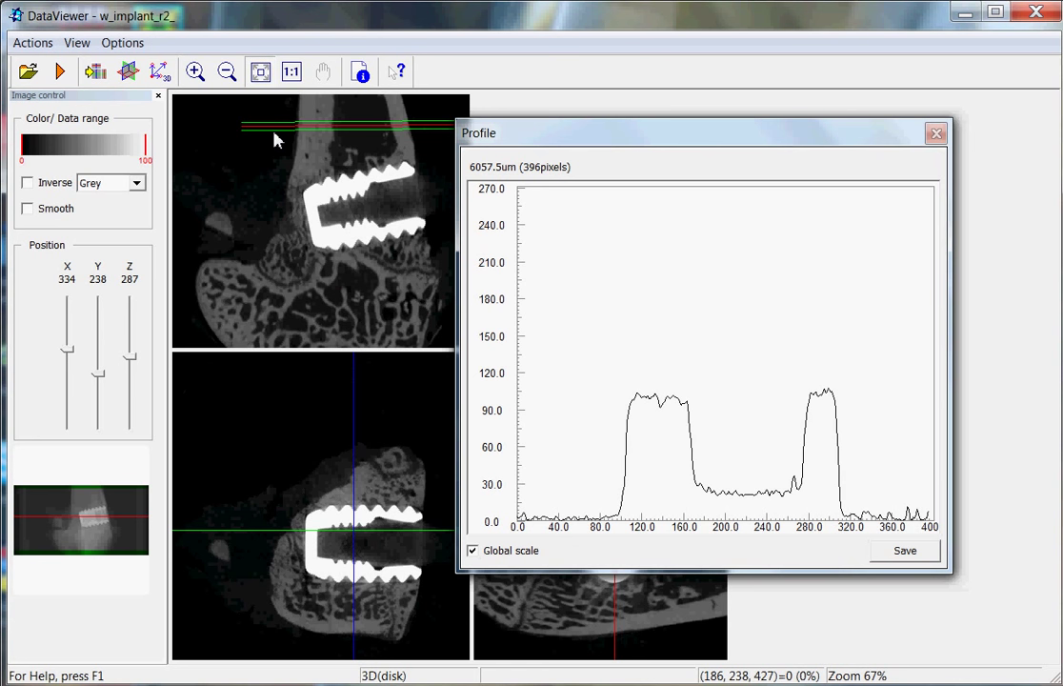